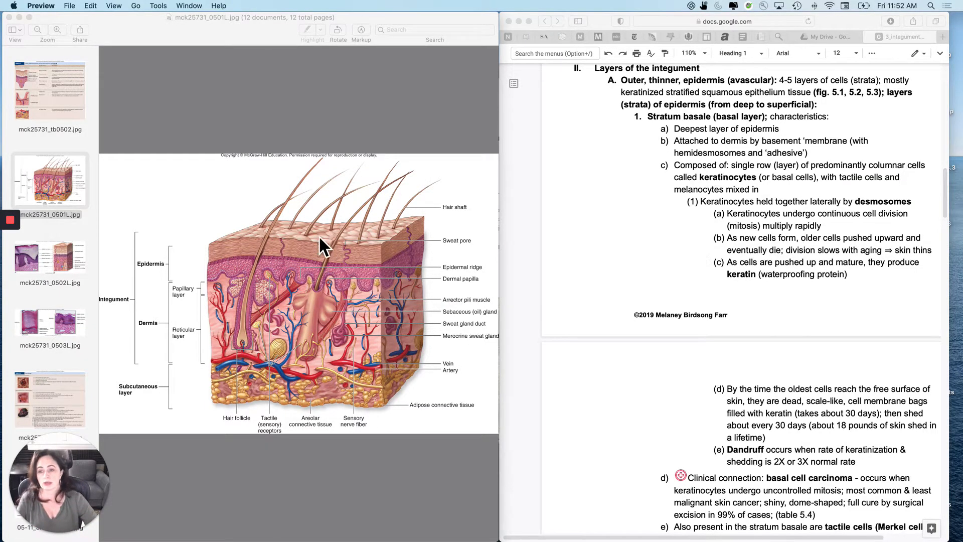
mouse_move(213, 291)
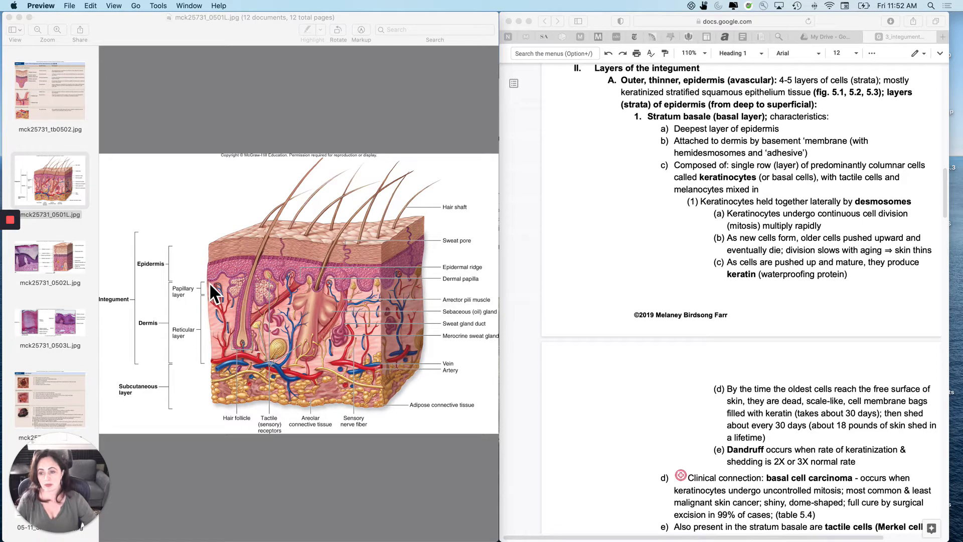
mouse_move(220, 273)
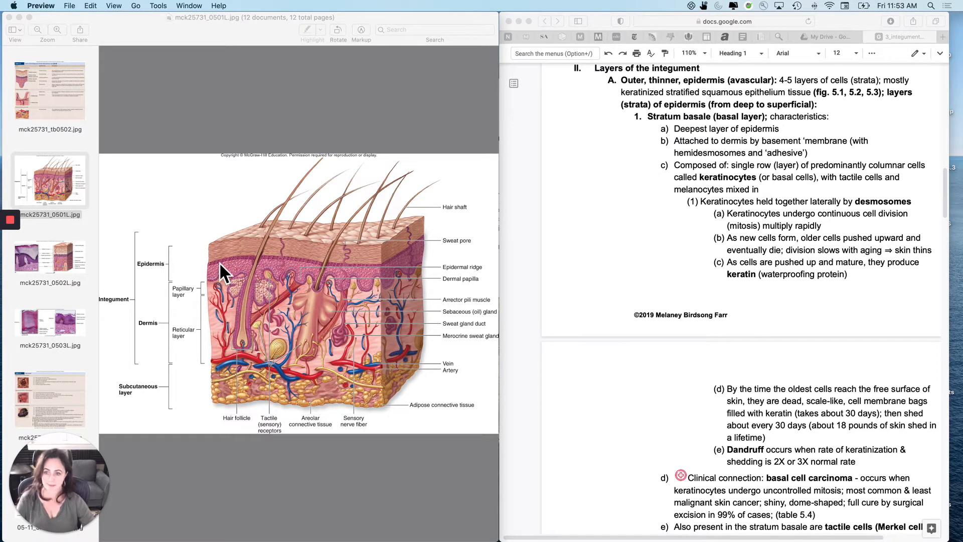
mouse_move(219, 301)
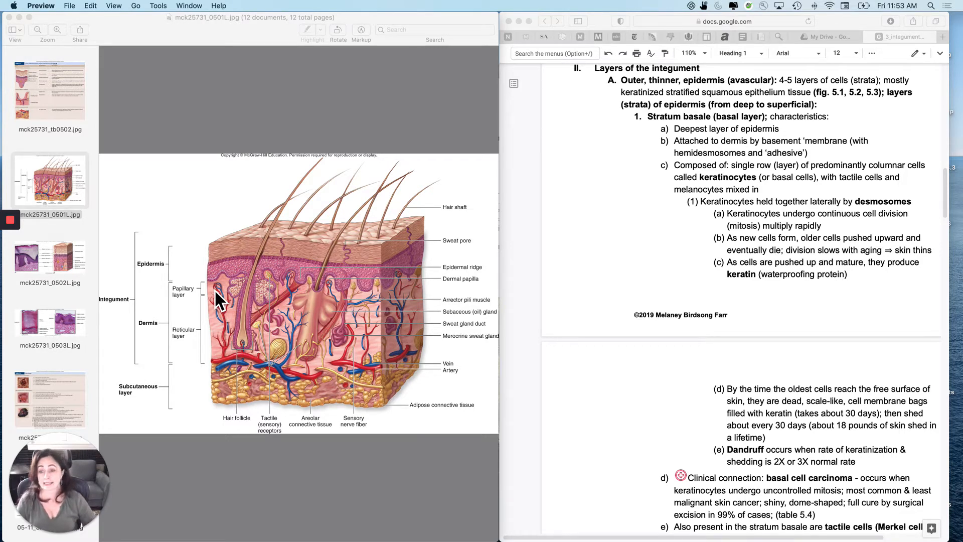
Display Table 5.2 summarising the integument and subcutaneous layers via its sidebar thumbnail
left_click(50, 91)
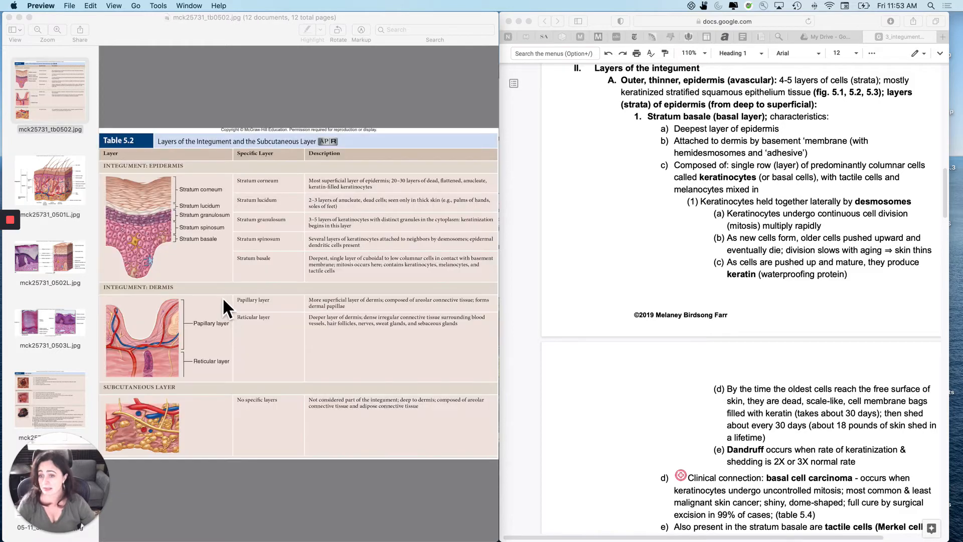
Return to the labelled skin cross-section diagram of epidermis, dermis and subcutaneous layer
left_click(50, 180)
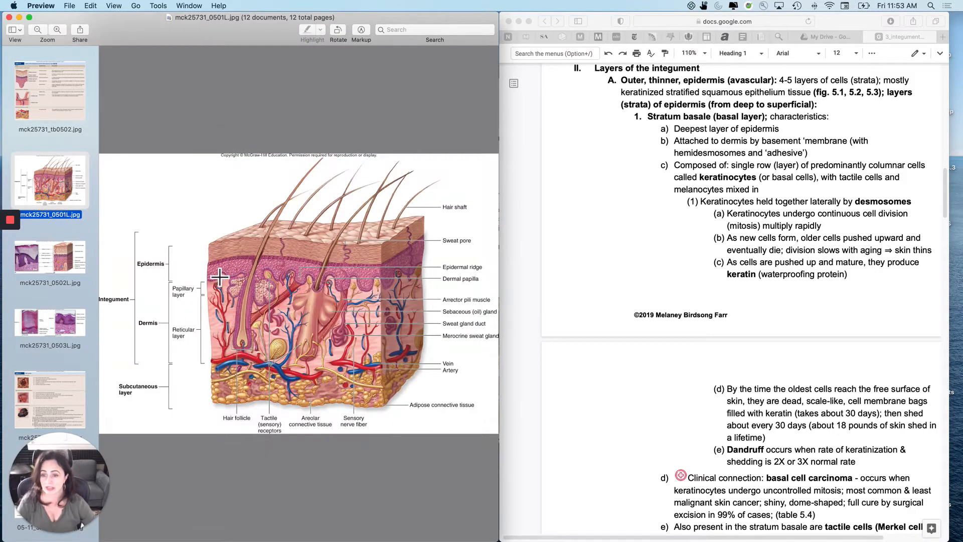
mouse_move(229, 224)
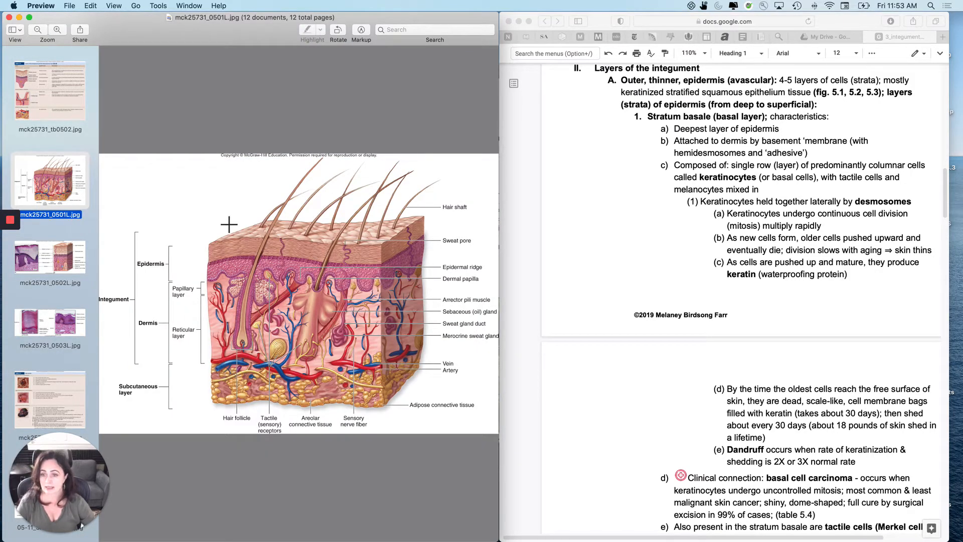
mouse_move(229, 370)
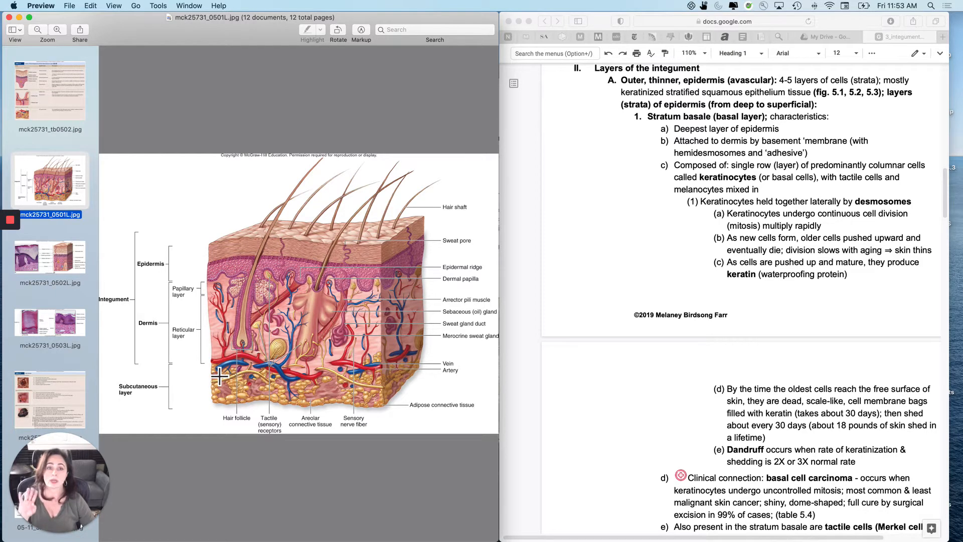
mouse_move(261, 251)
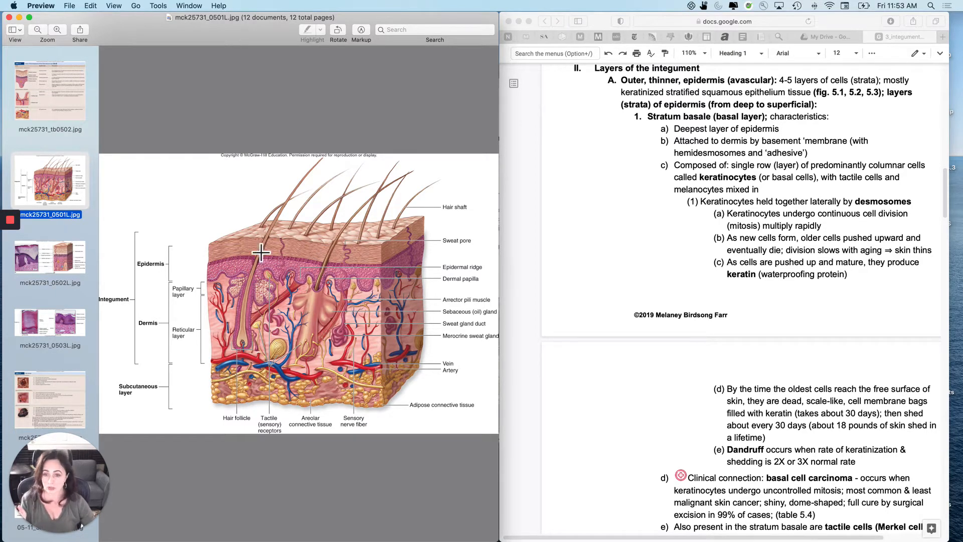
mouse_move(291, 262)
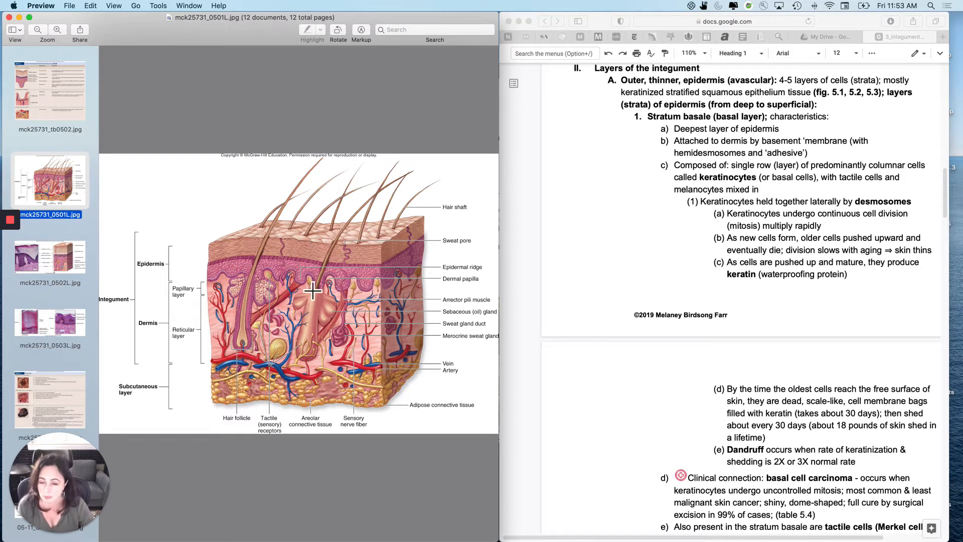
mouse_move(341, 298)
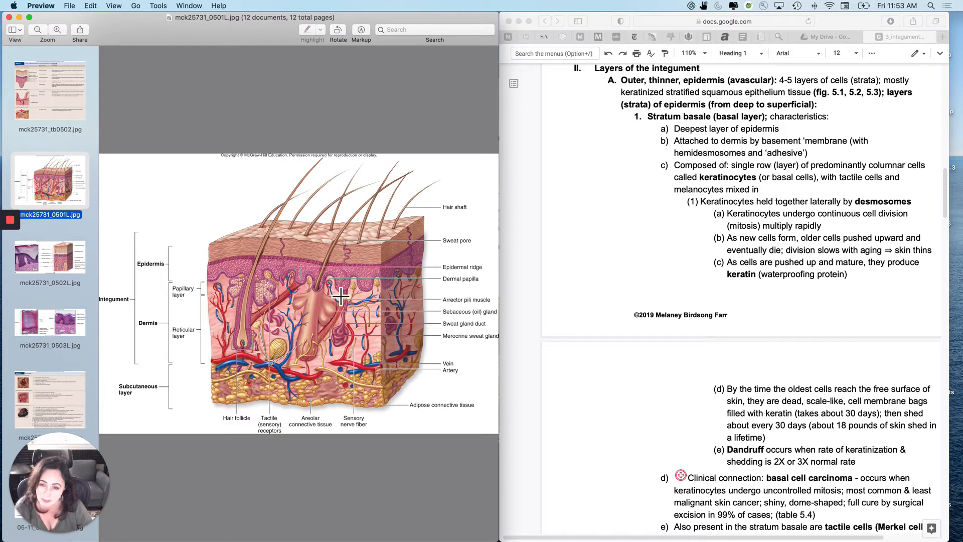
mouse_move(280, 293)
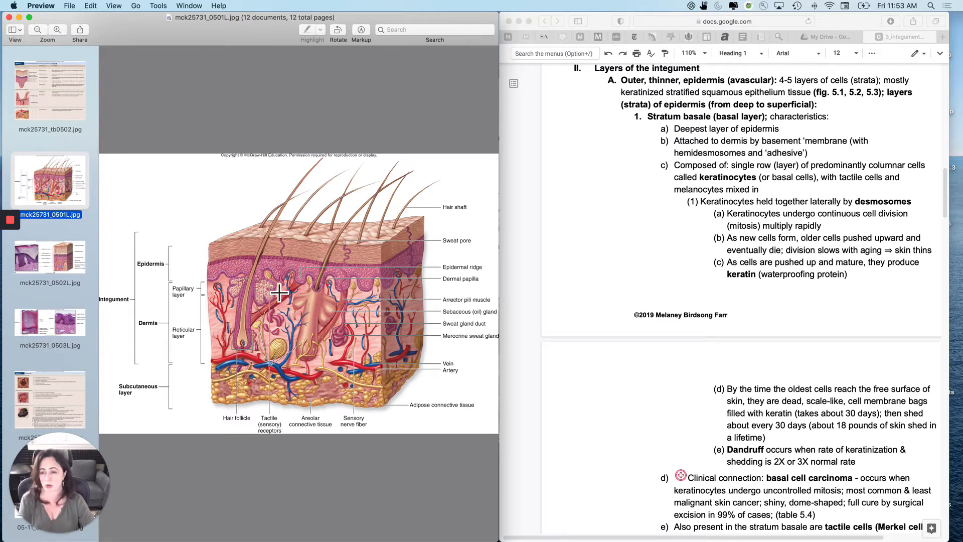
mouse_move(300, 291)
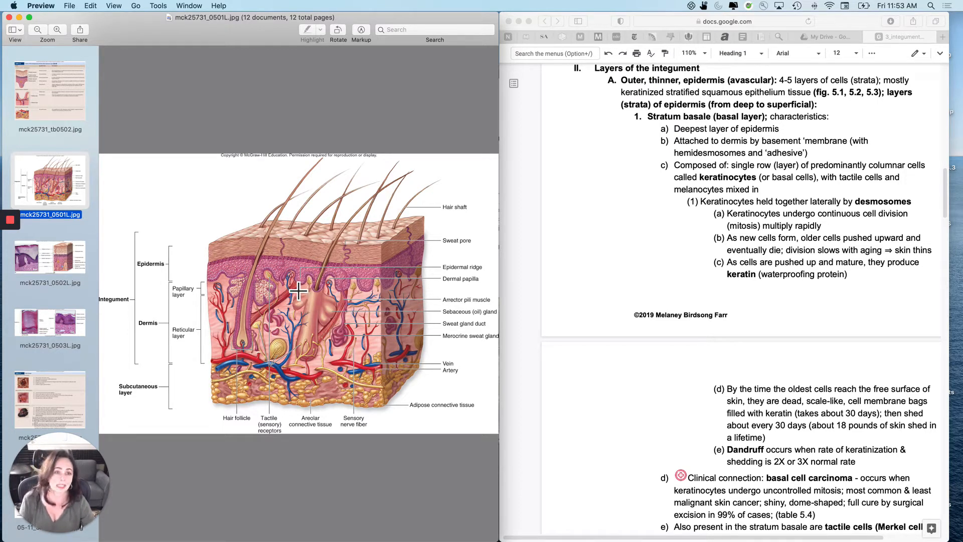
mouse_move(342, 297)
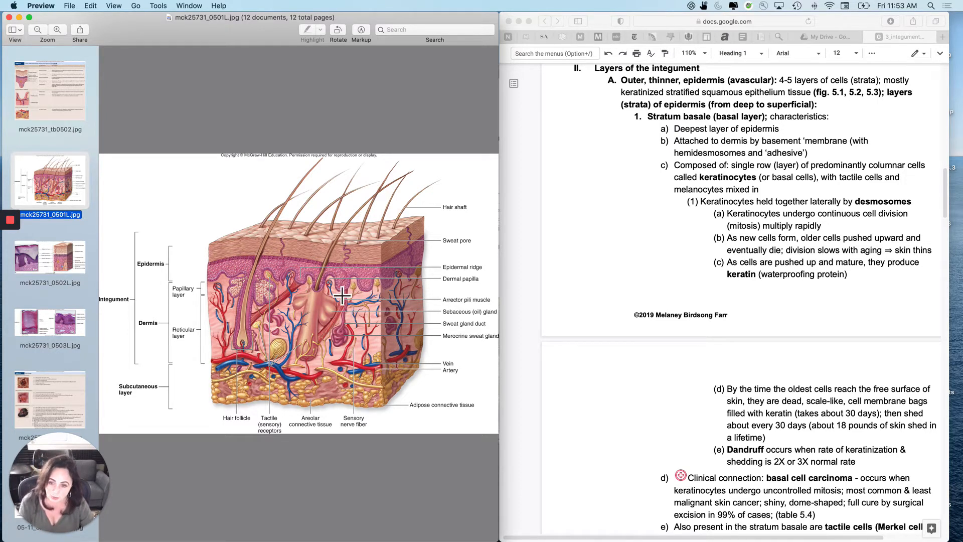
left_click(49, 258)
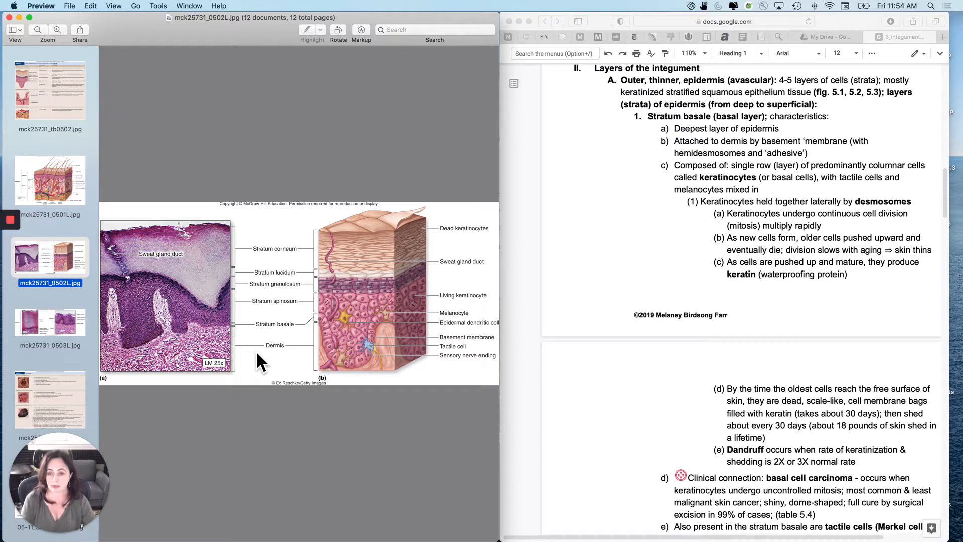
mouse_move(325, 342)
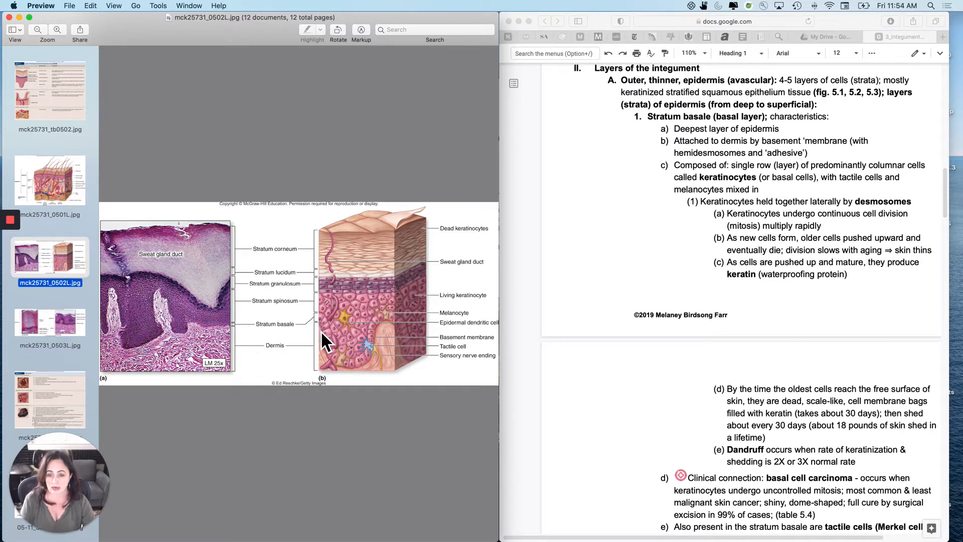
mouse_move(430, 362)
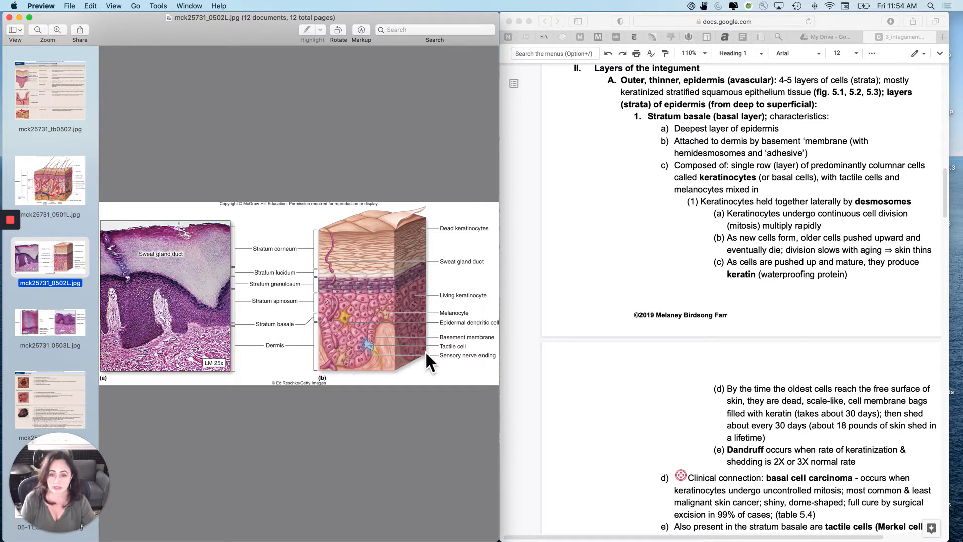
mouse_move(319, 340)
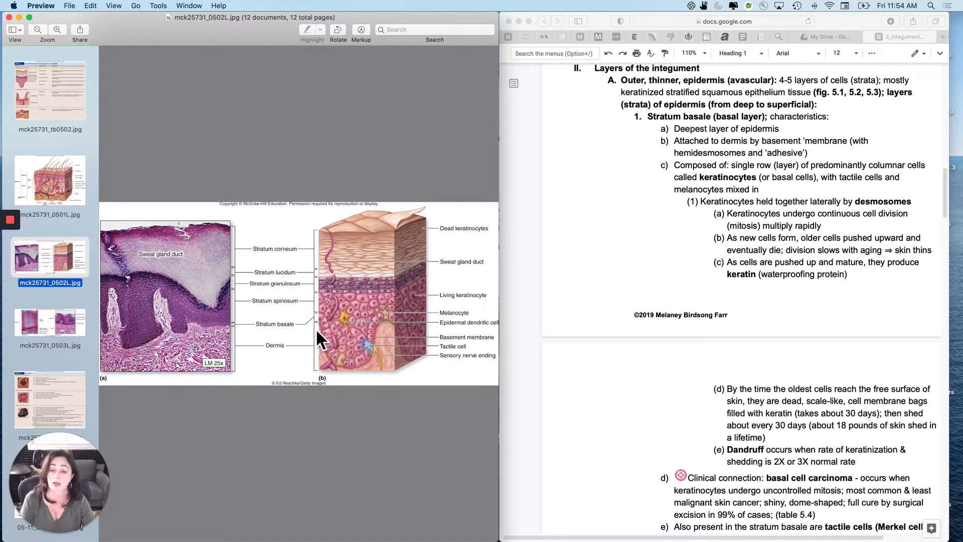
mouse_move(374, 239)
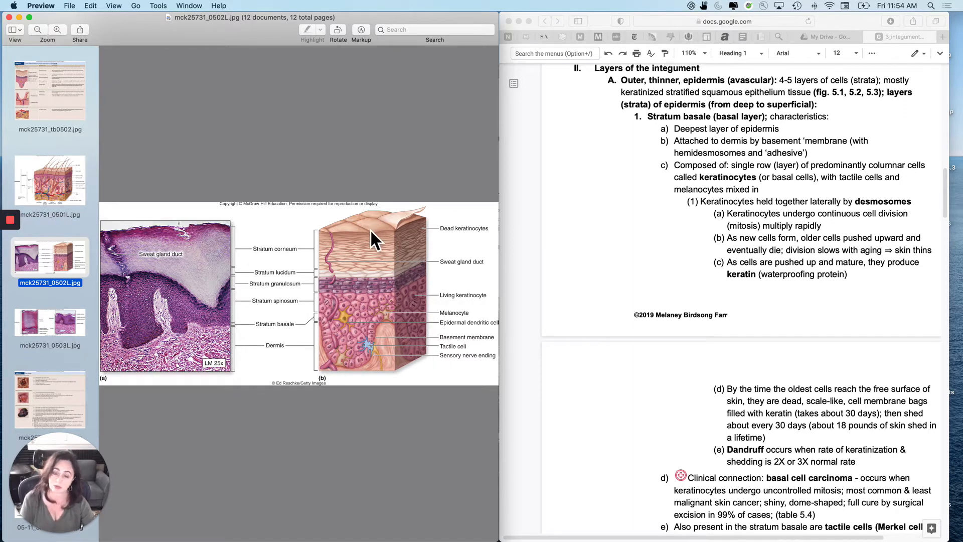
mouse_move(344, 354)
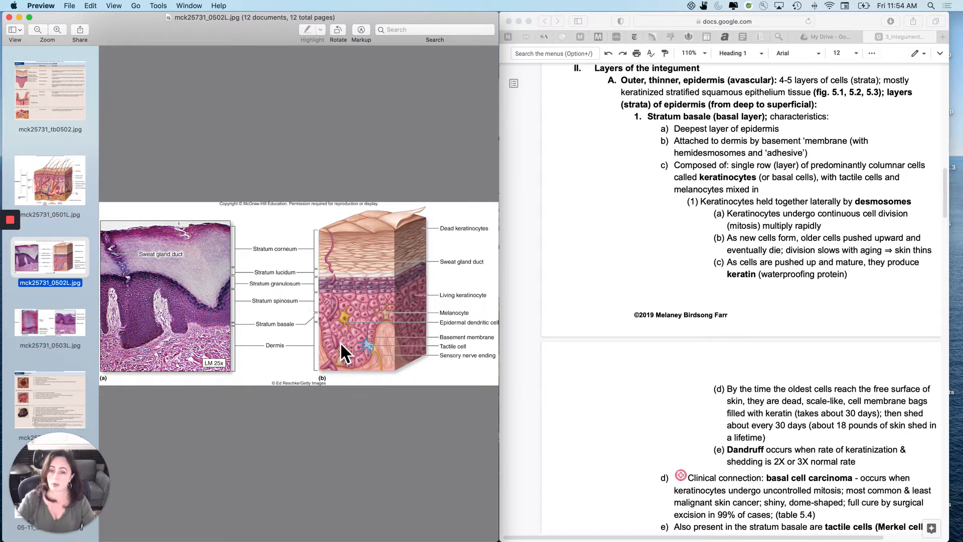
mouse_move(417, 343)
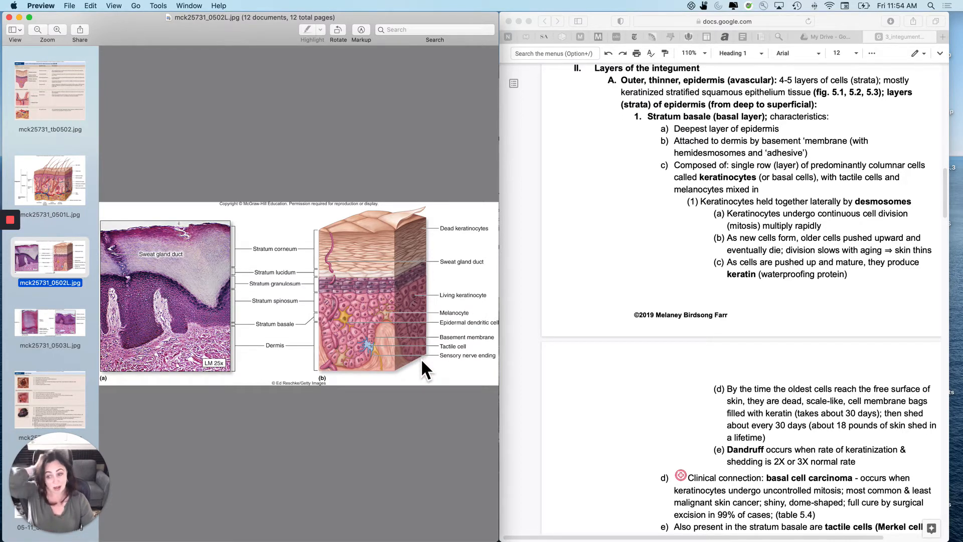
mouse_move(346, 318)
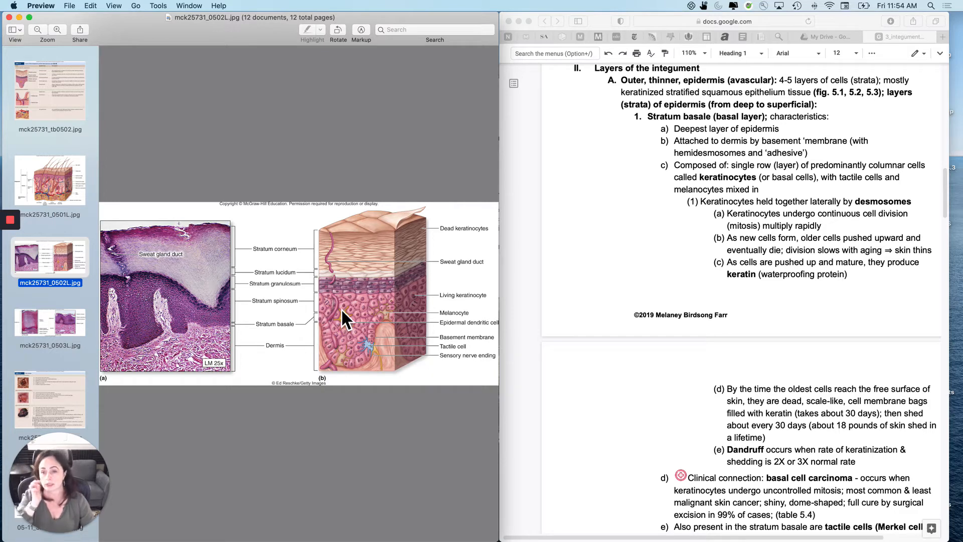
mouse_move(335, 304)
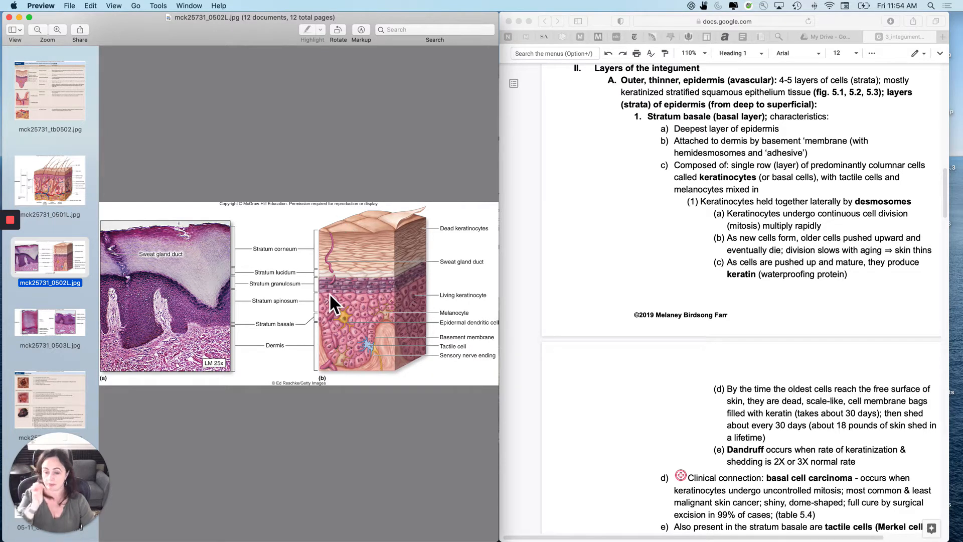
mouse_move(434, 361)
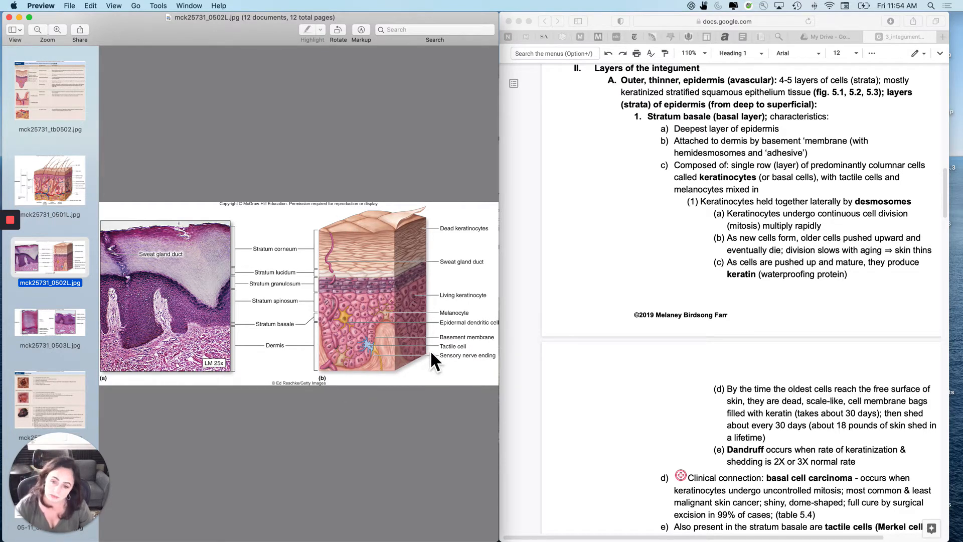
mouse_move(429, 361)
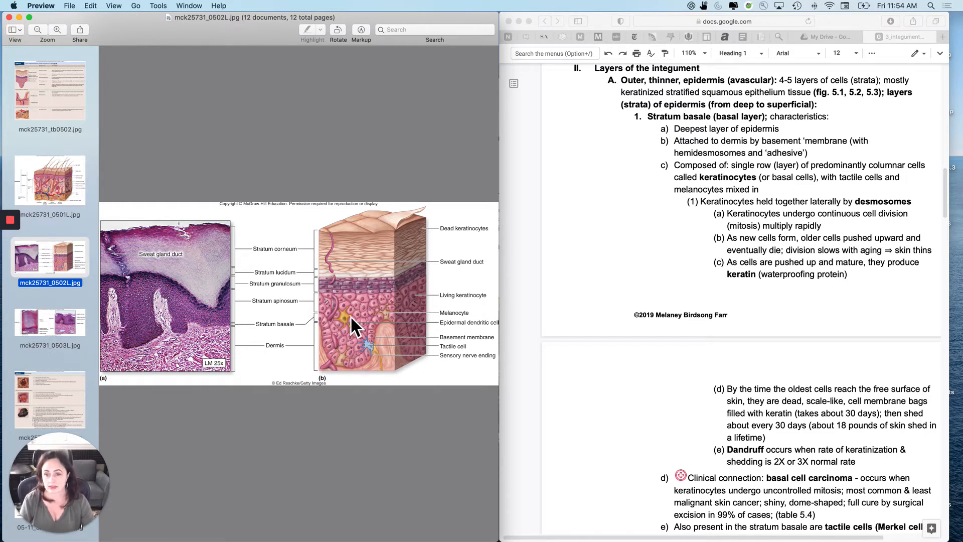
mouse_move(335, 240)
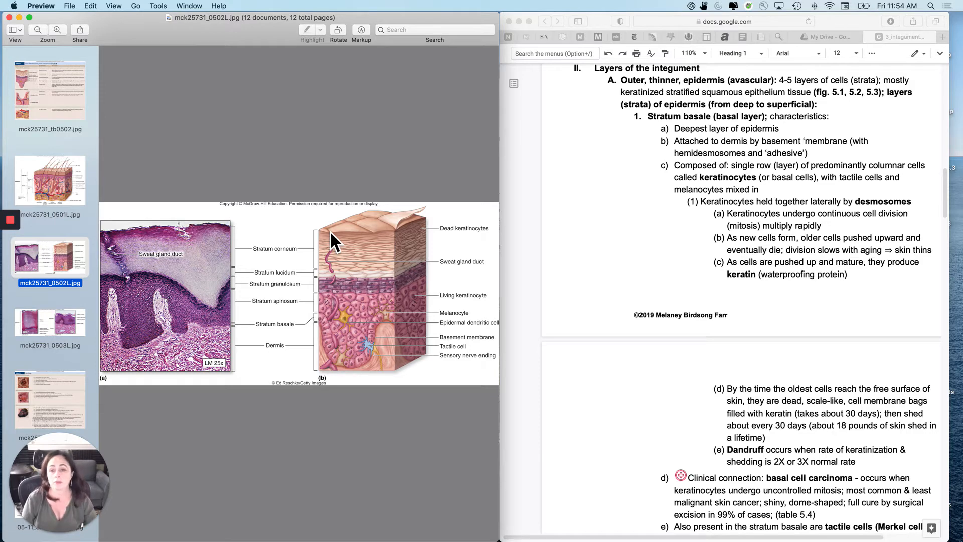
mouse_move(408, 338)
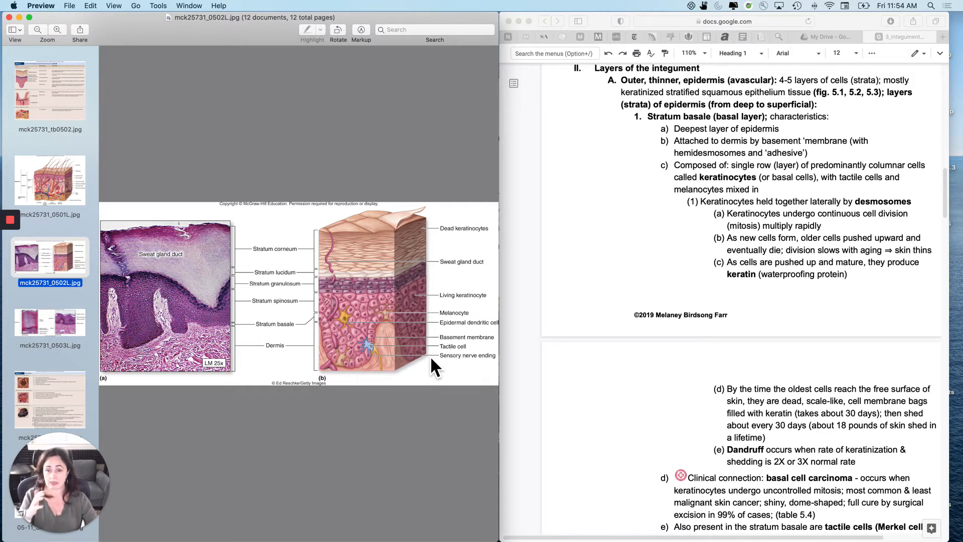
mouse_move(342, 363)
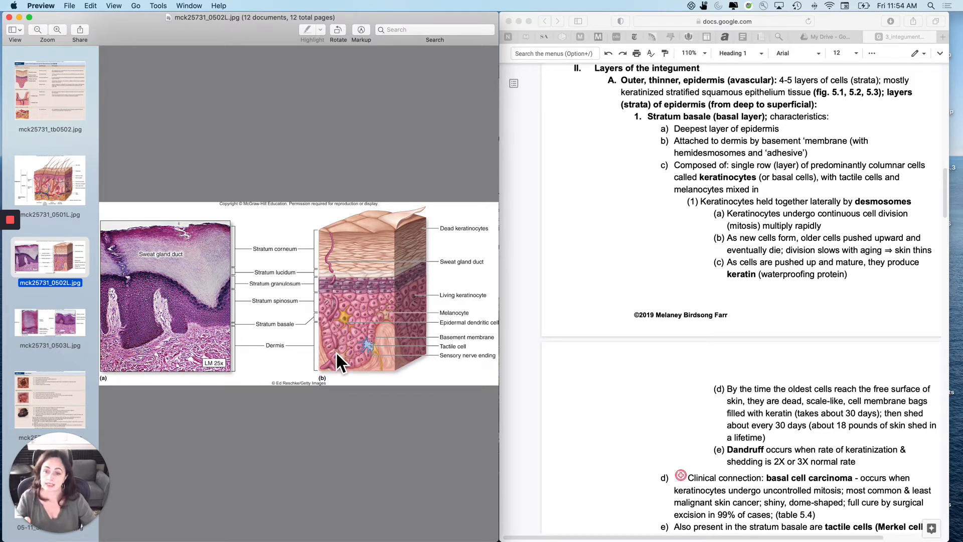
mouse_move(325, 307)
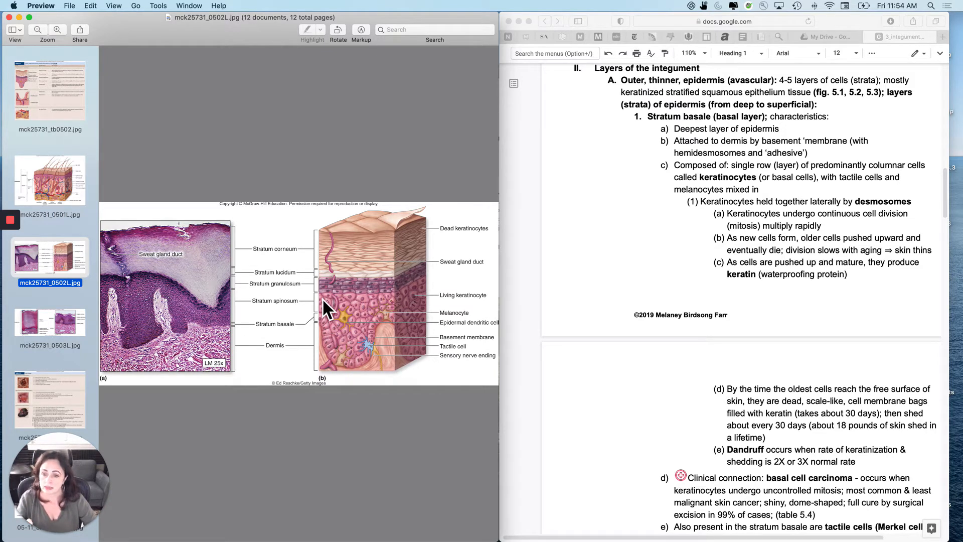
mouse_move(329, 316)
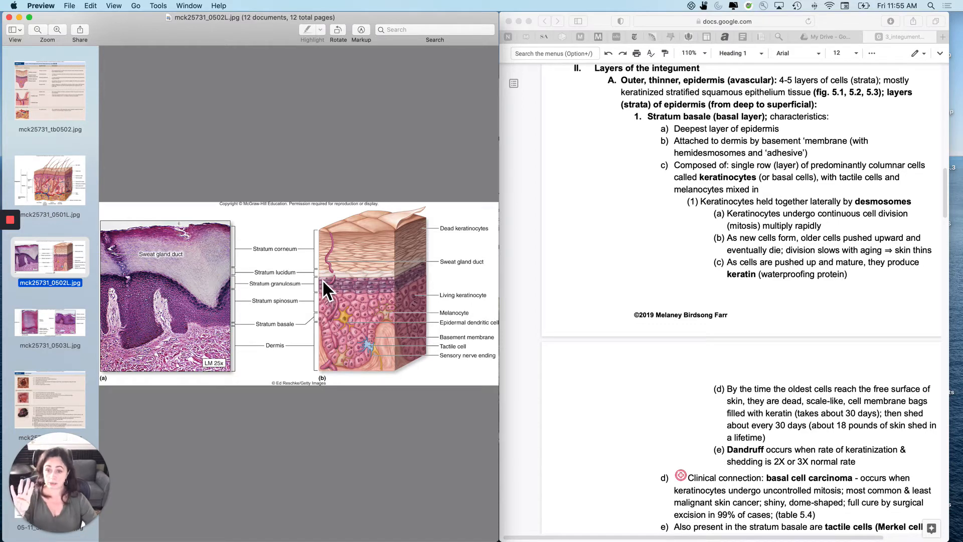
mouse_move(325, 249)
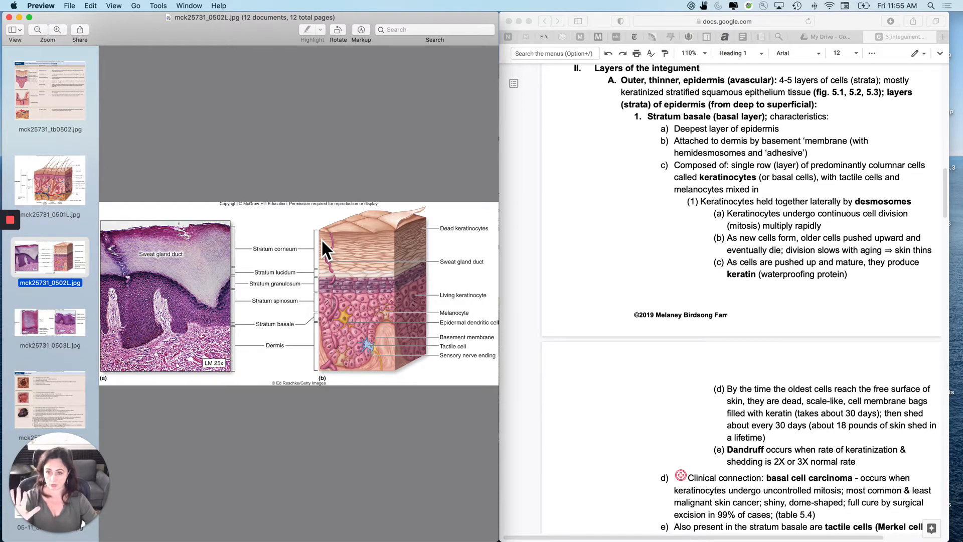
mouse_move(348, 371)
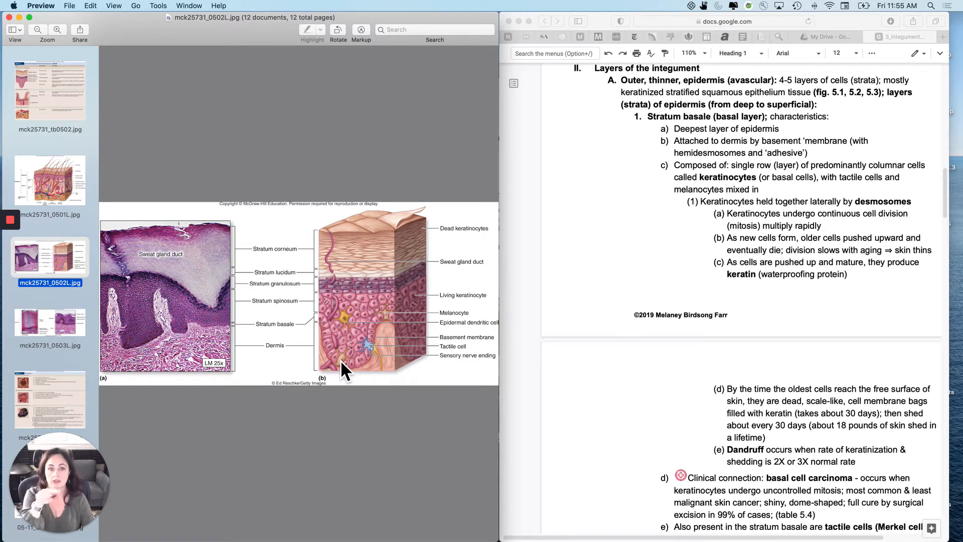
mouse_move(319, 347)
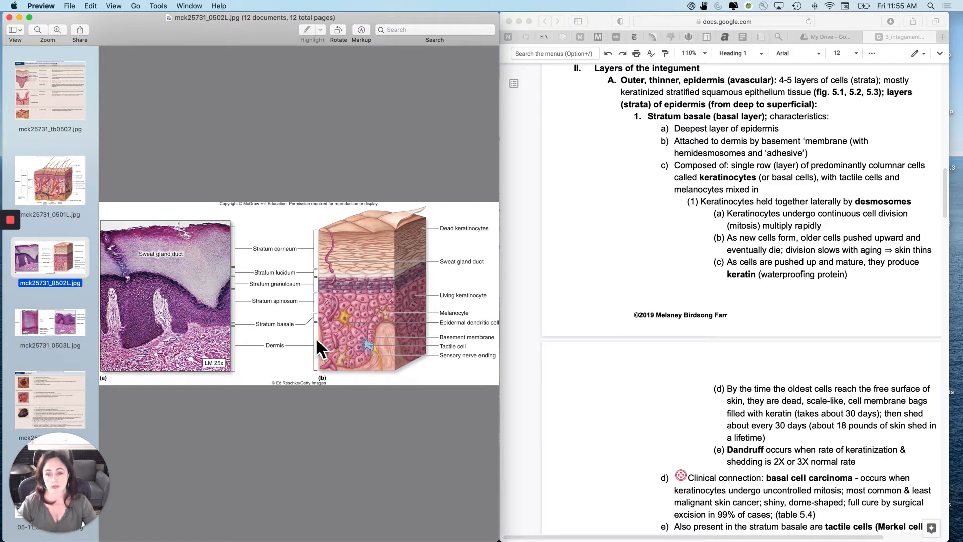
mouse_move(431, 381)
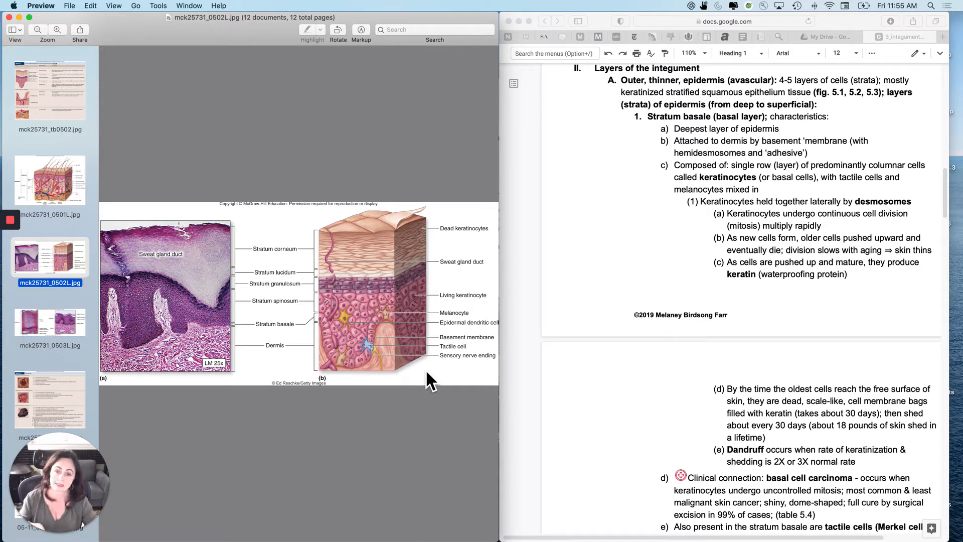
mouse_move(366, 354)
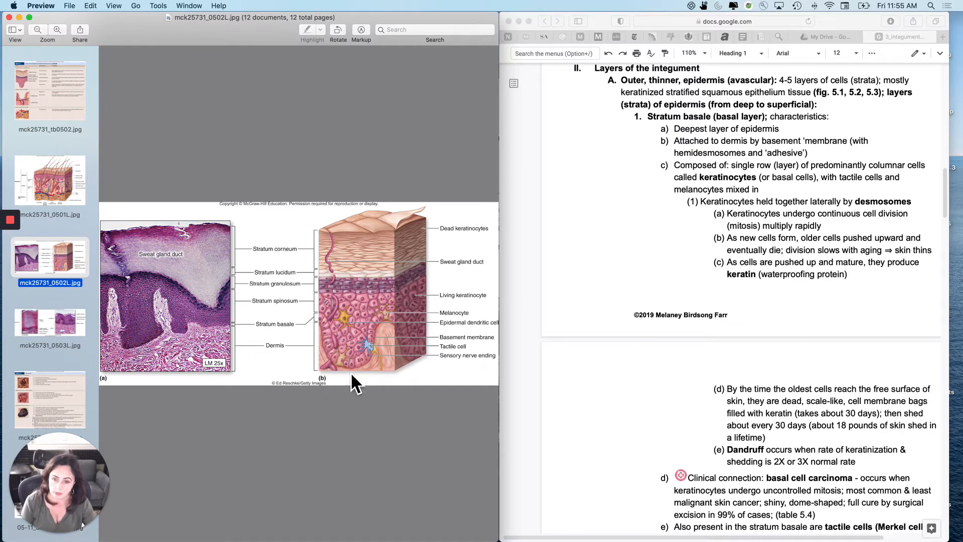
mouse_move(411, 378)
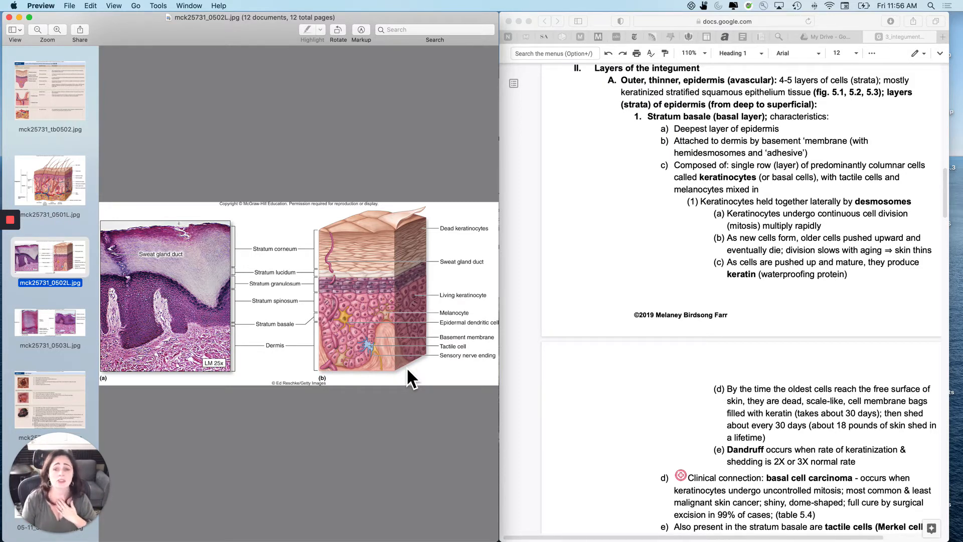
mouse_move(408, 417)
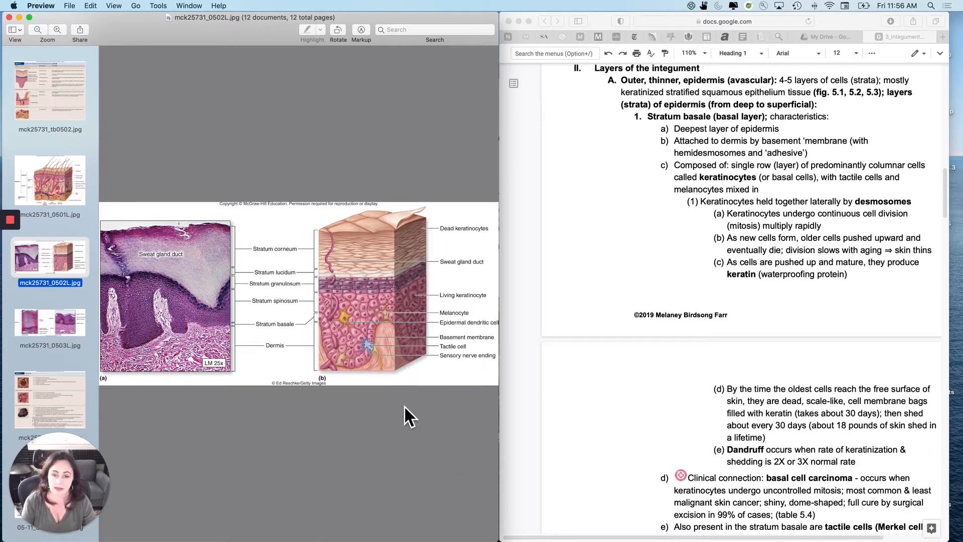
mouse_move(385, 339)
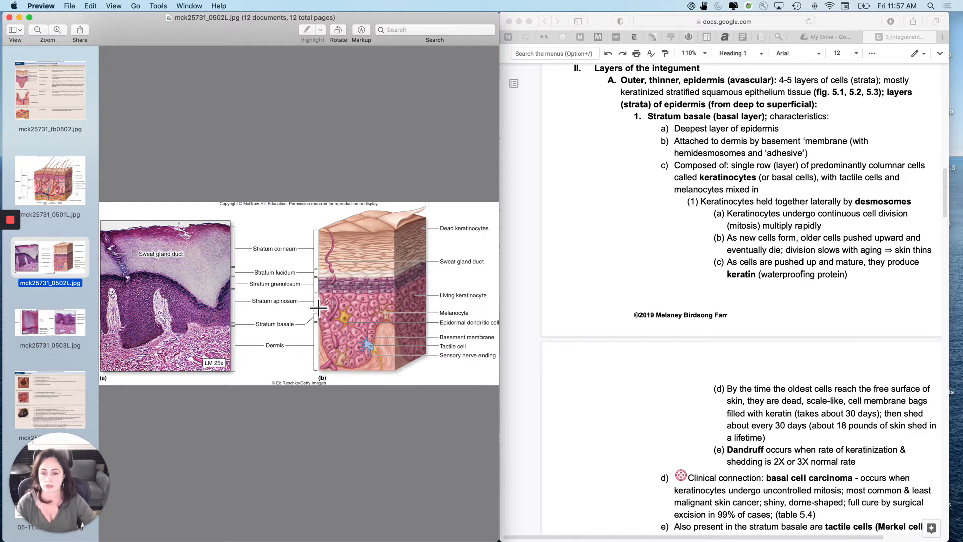
mouse_move(413, 353)
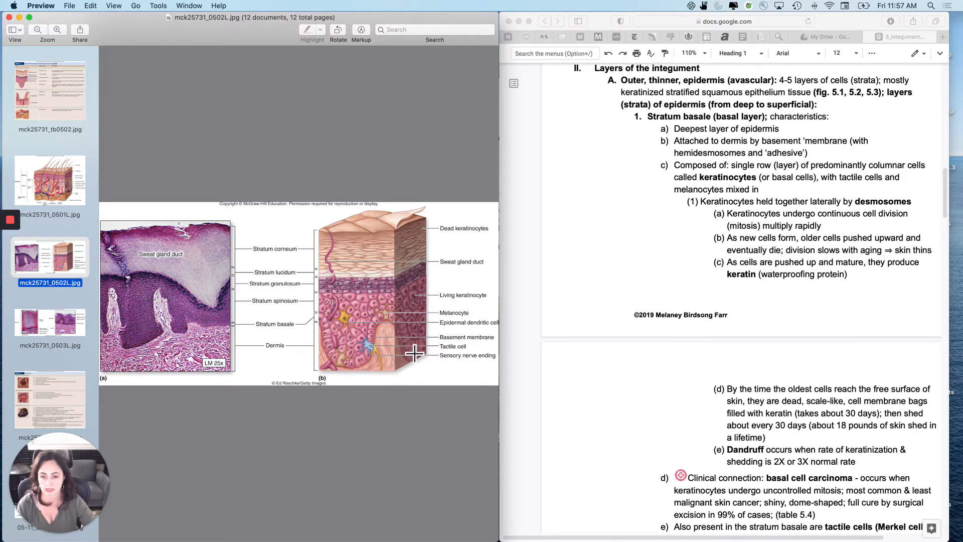
mouse_move(441, 372)
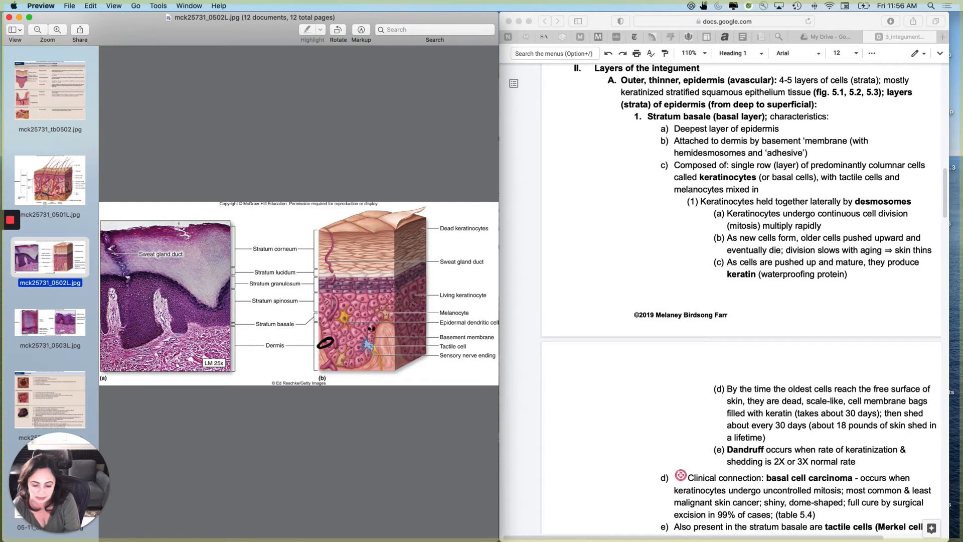
left_click_drag(433, 228, 438, 335)
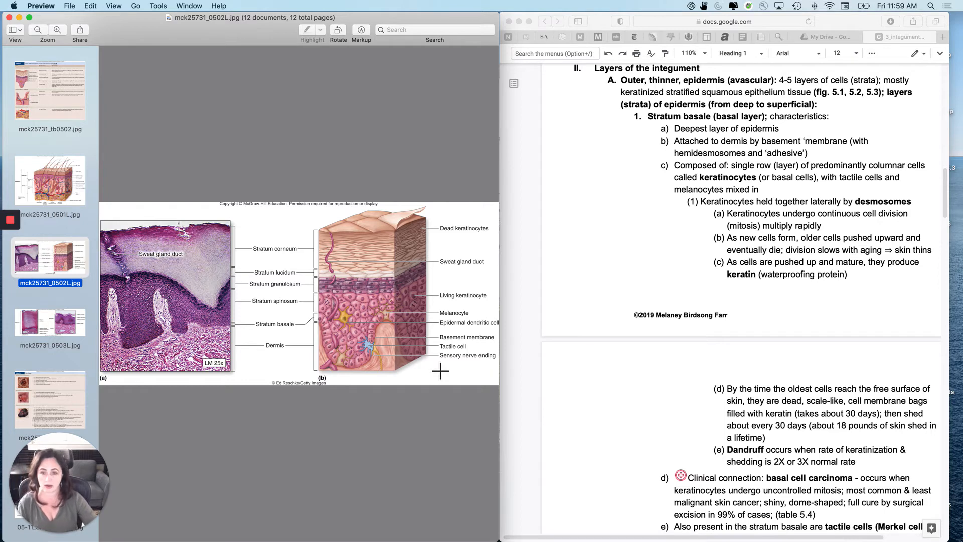
mouse_move(439, 283)
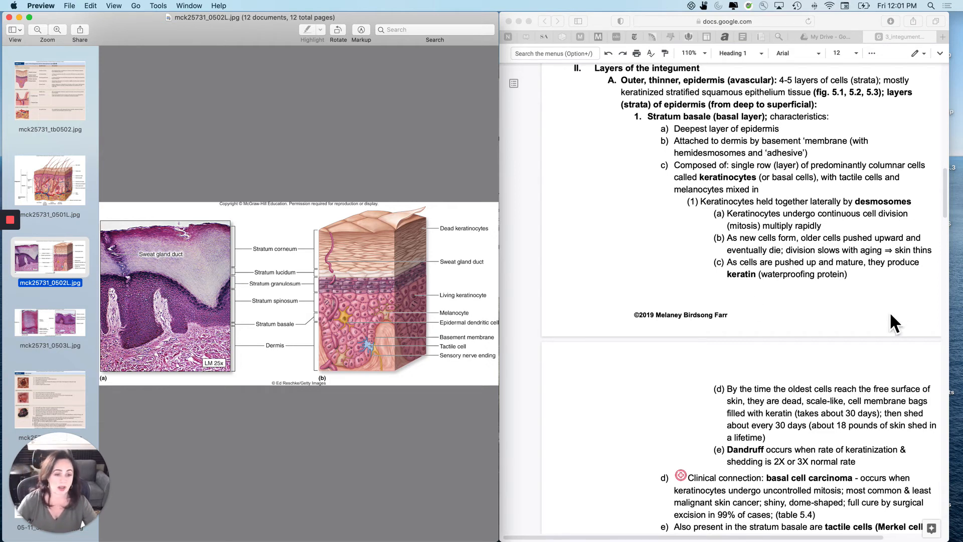
Scroll the Google Docs notes down to the melanocytes section and clinical connection list
scroll("down", 3)
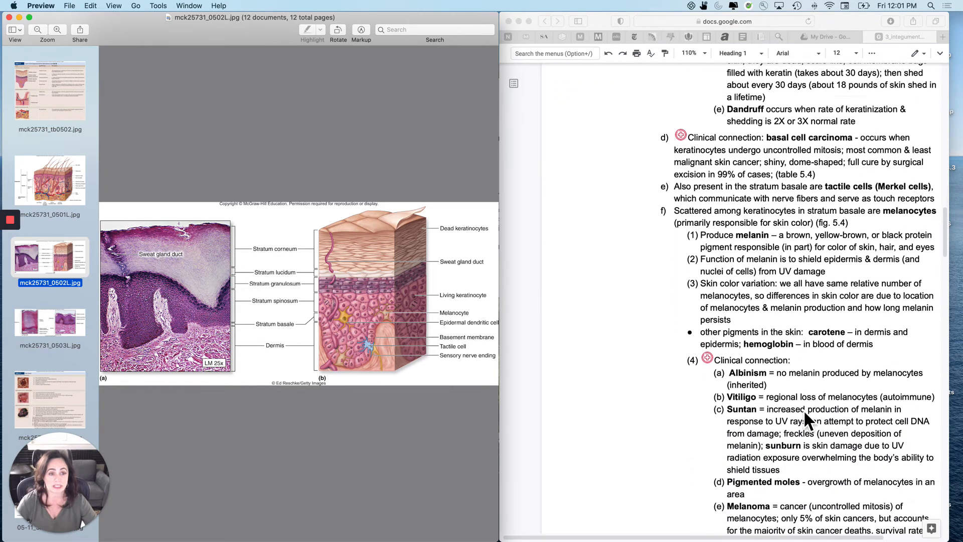
scroll("down", 3)
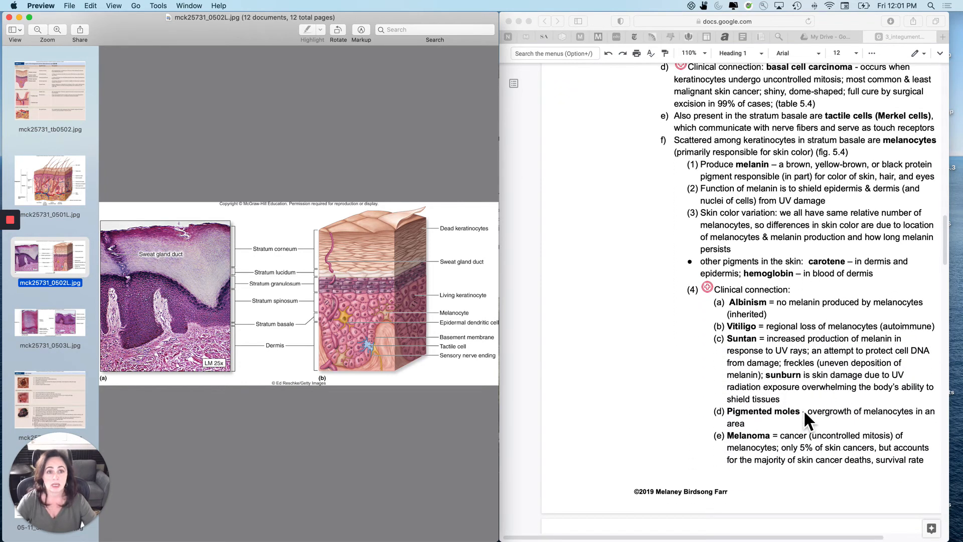
scroll("down", 3)
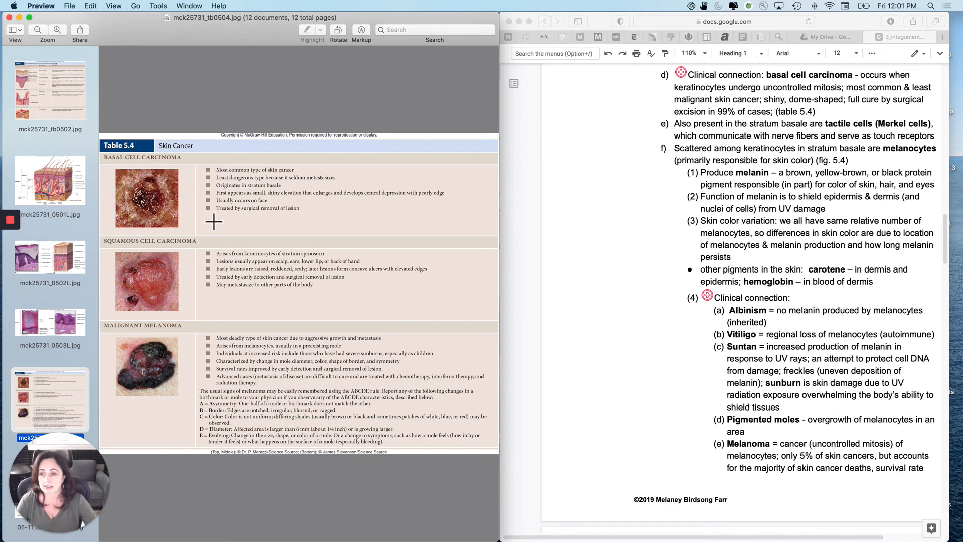
mouse_move(160, 223)
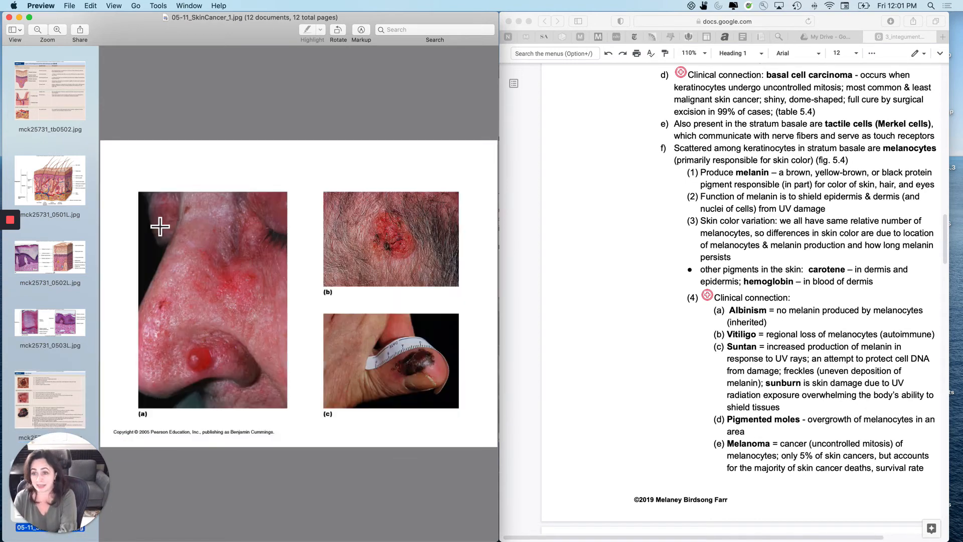
mouse_move(223, 362)
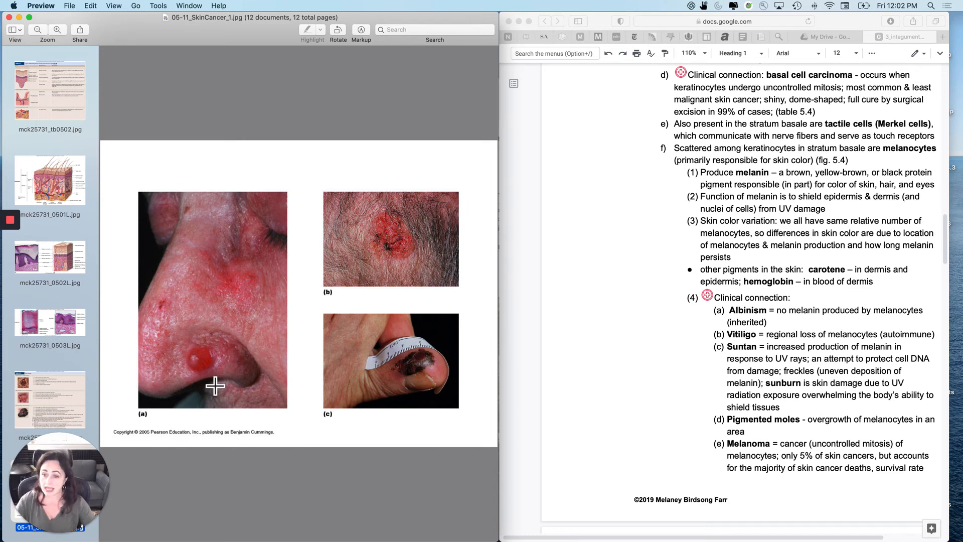
mouse_move(229, 376)
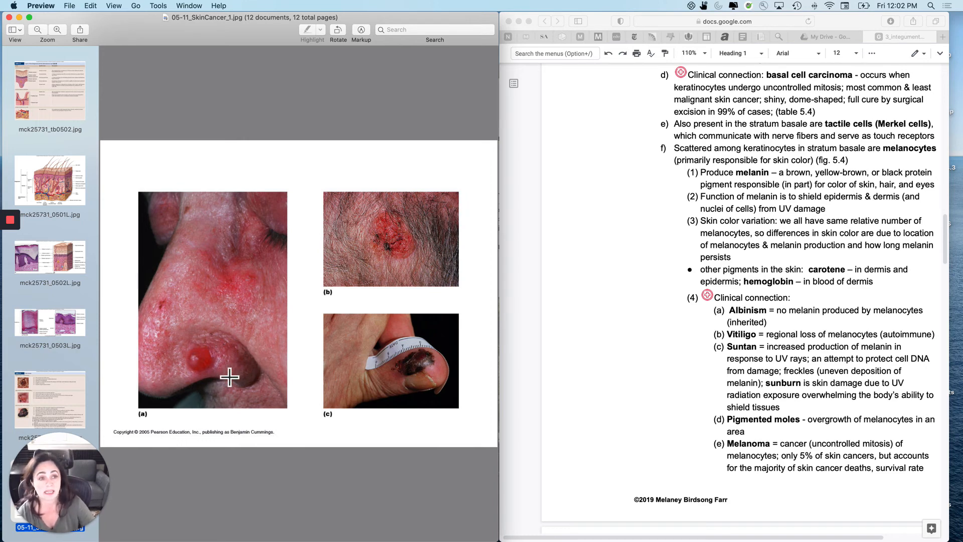
Reselect Table 5.4 on skin cancer types, then select the skin layers figure thumbnail
left_click(49, 399)
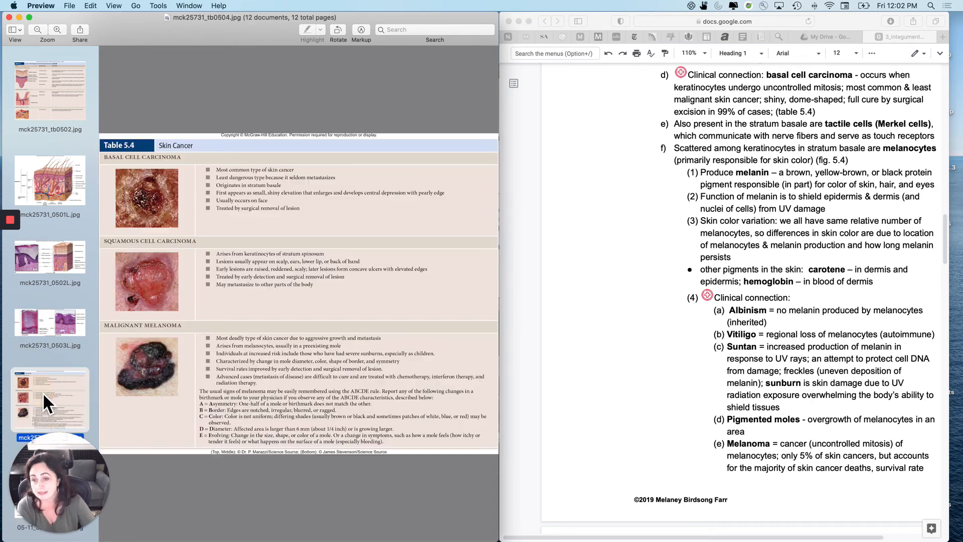
mouse_move(179, 187)
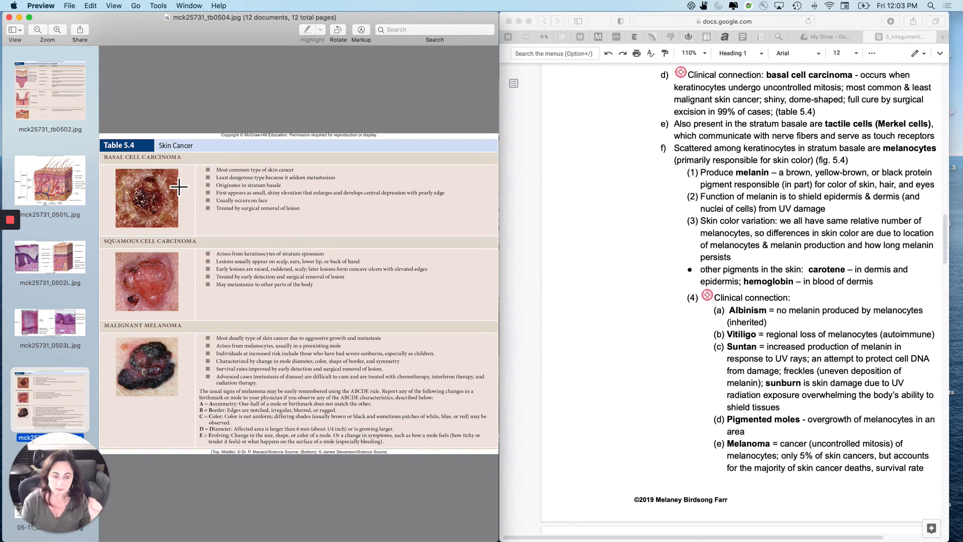
left_click(49, 257)
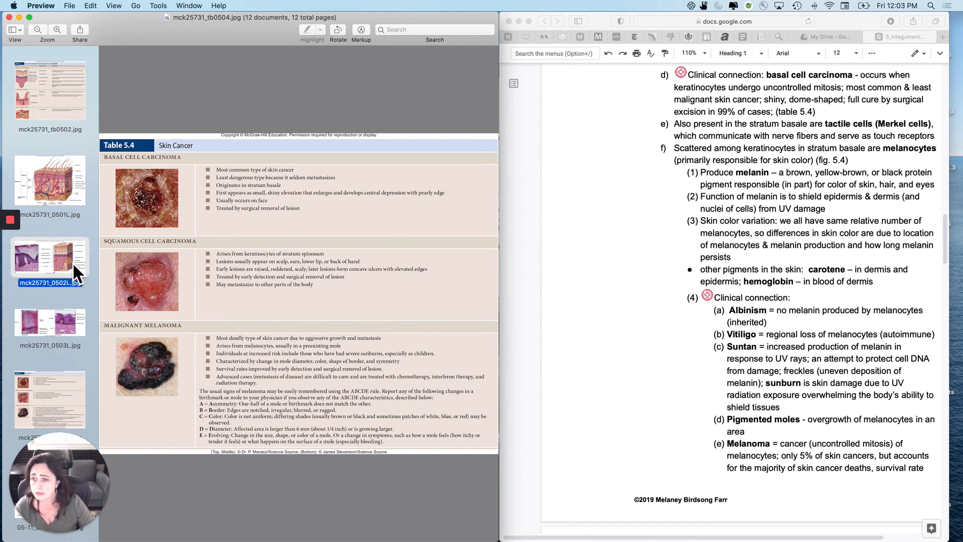
Display the two-panel epidermis layers figure via the mck25731_0502L.jpg thumbnail
left_click(50, 257)
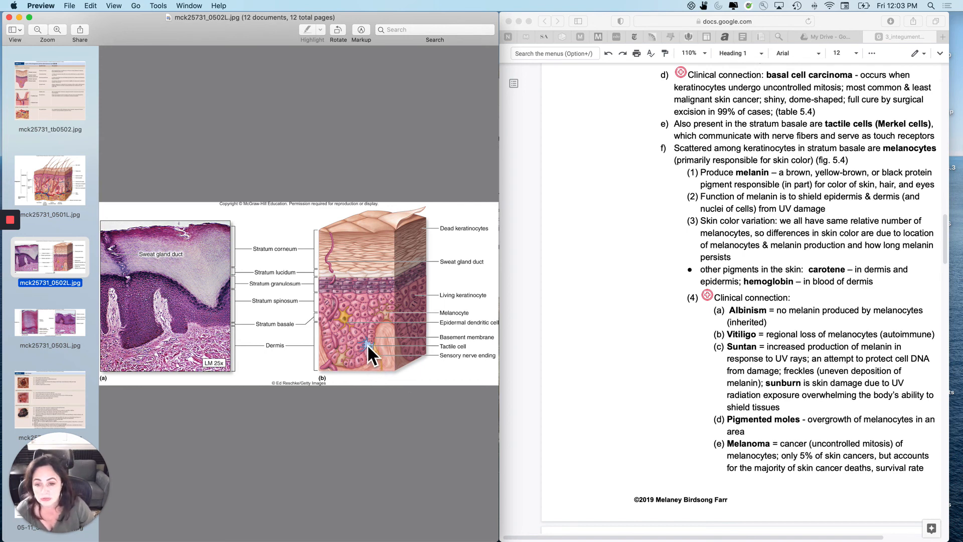
mouse_move(384, 373)
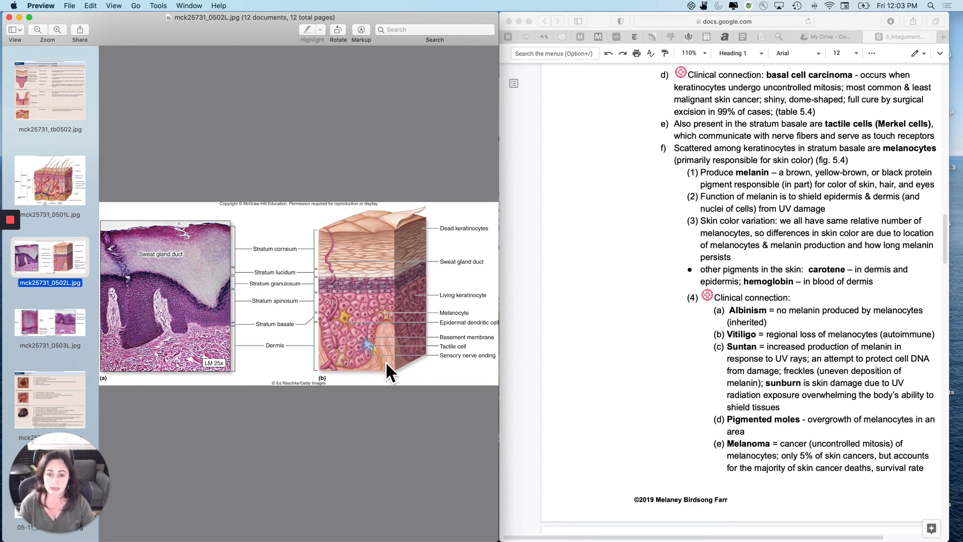
mouse_move(377, 364)
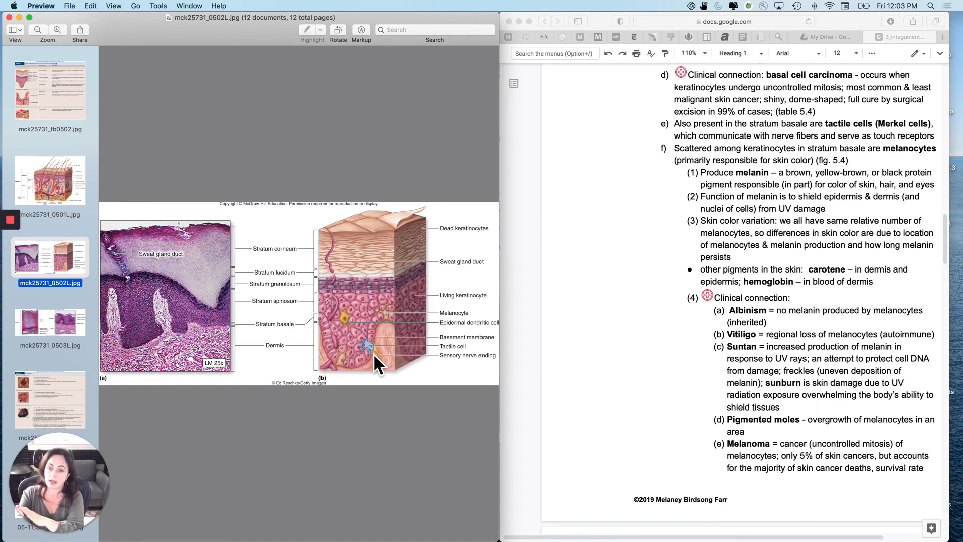
mouse_move(368, 354)
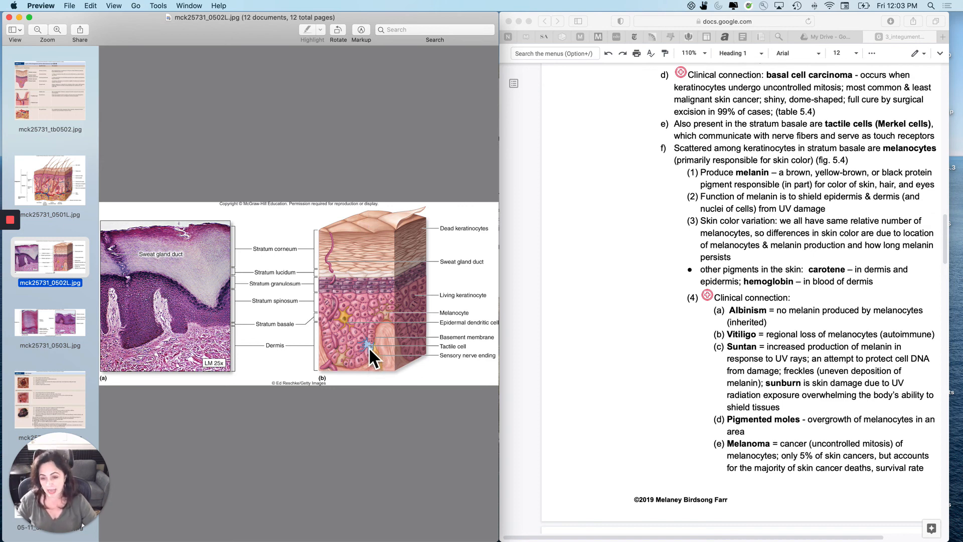
mouse_move(400, 381)
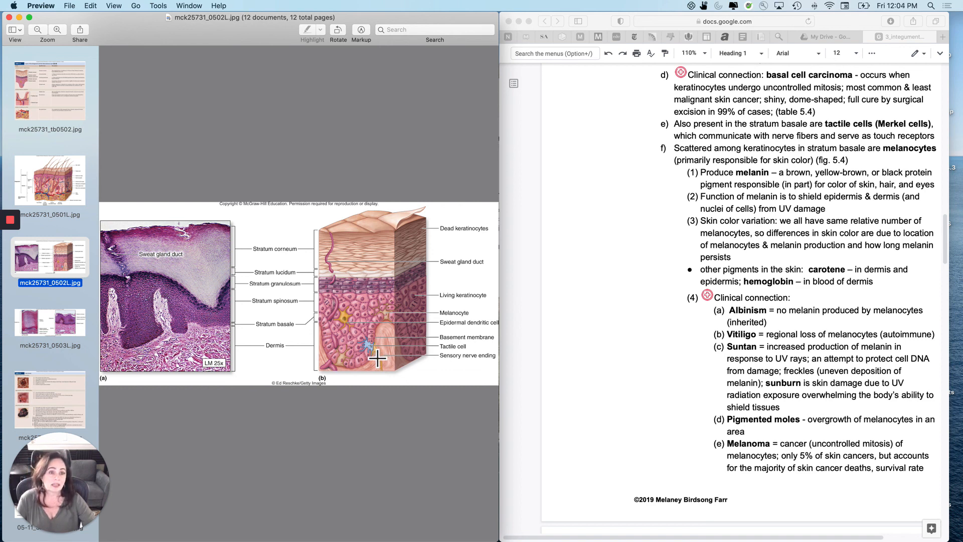
mouse_move(856, 189)
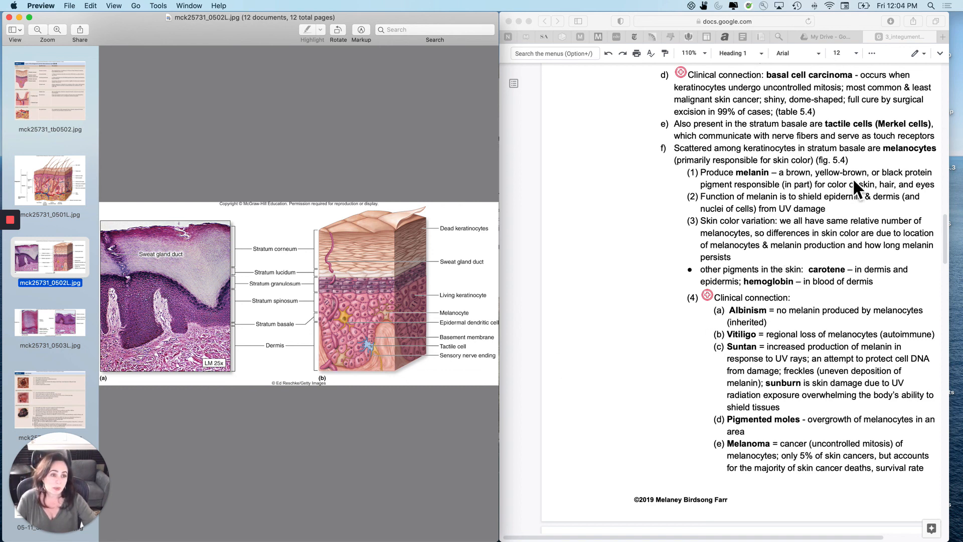
mouse_move(872, 503)
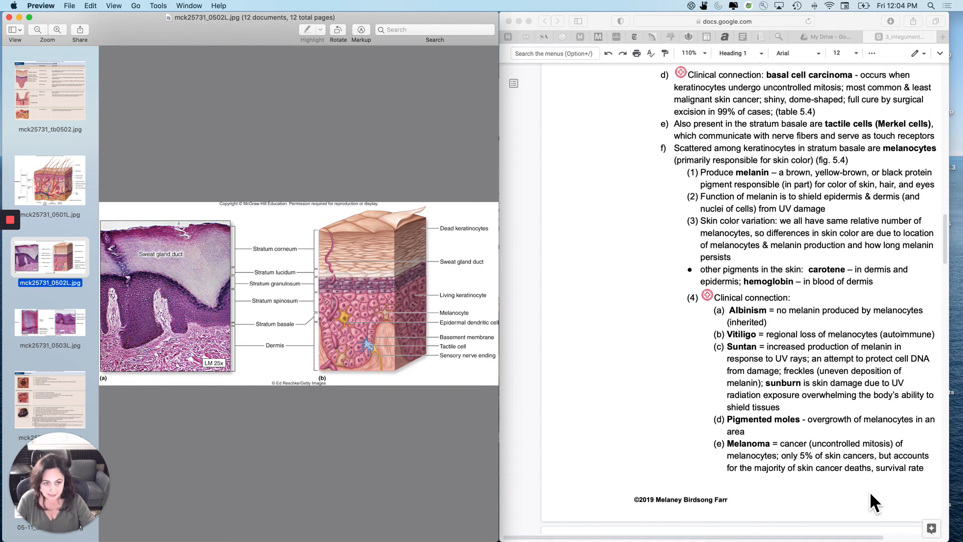